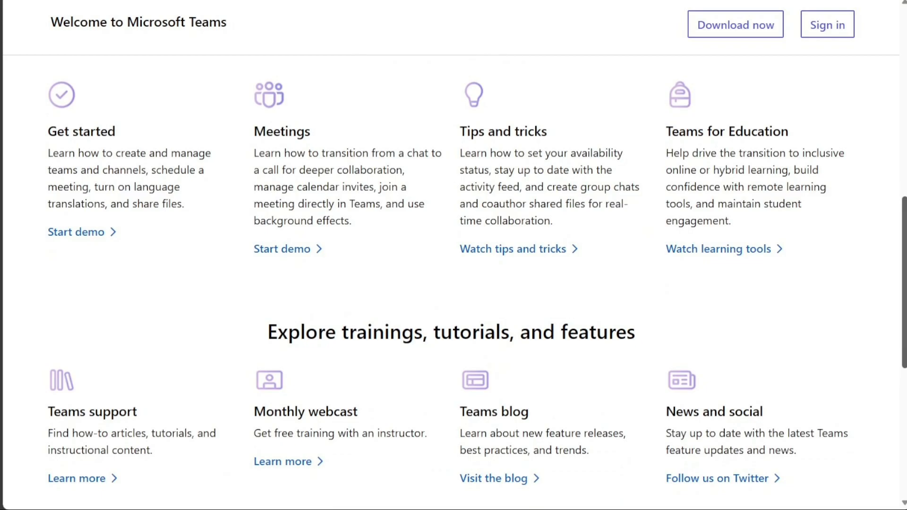
Scroll from the Slack homepage through to the API Samples & templates cards
{"action": "scroll", "scroll_direction": "down", "scroll_amount": 3}
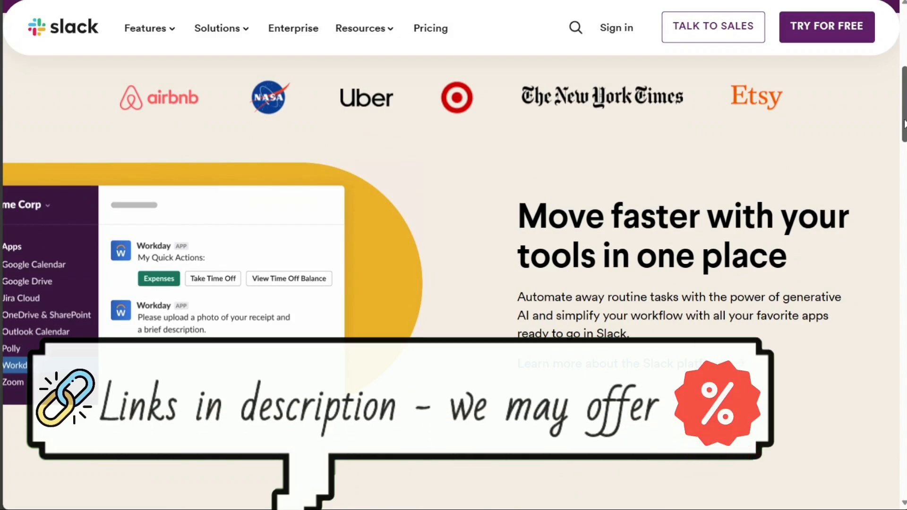
{"action": "scroll", "scroll_direction": "down", "scroll_amount": 3}
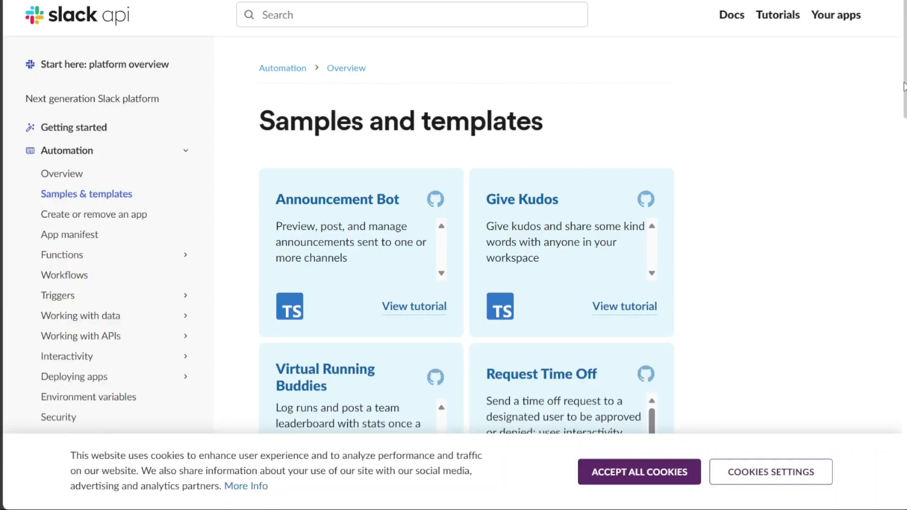
{"action": "scroll", "scroll_direction": "down", "scroll_amount": 3}
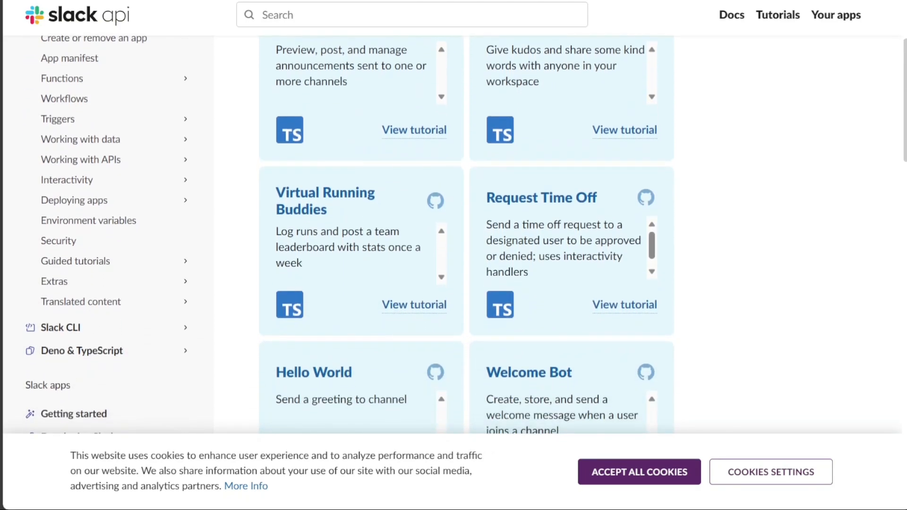
{"action": "scroll", "scroll_direction": "down", "scroll_amount": 3}
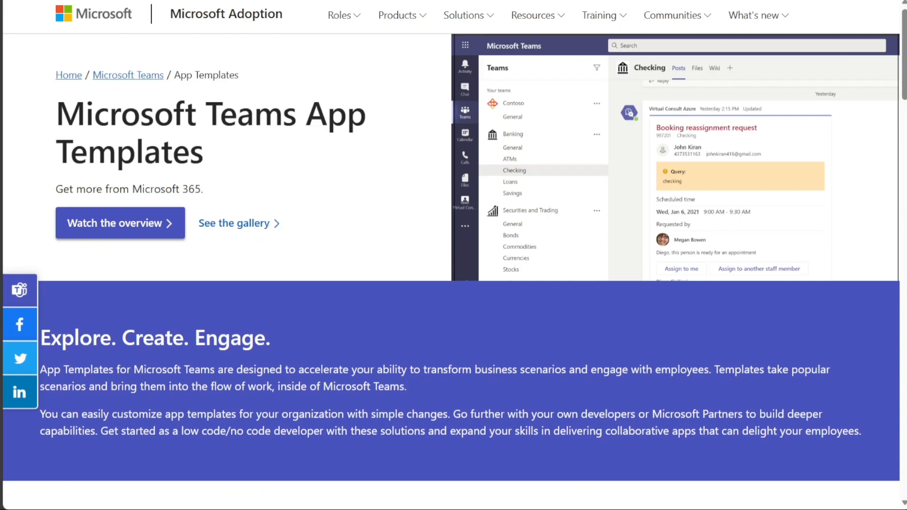
Scroll the Teams App Templates page down to cards like Teams Emergency Operations Center
{"action": "scroll", "scroll_direction": "down", "scroll_amount": 3}
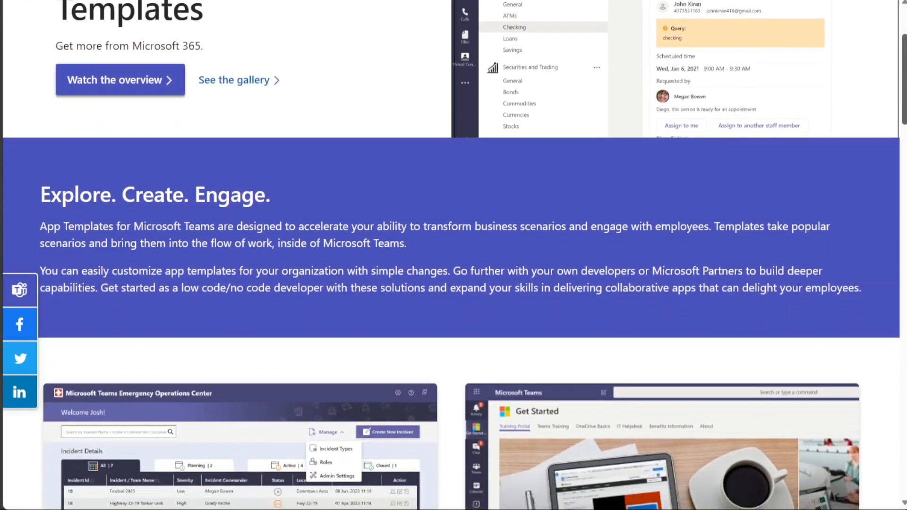
{"action": "scroll", "scroll_direction": "down", "scroll_amount": 3}
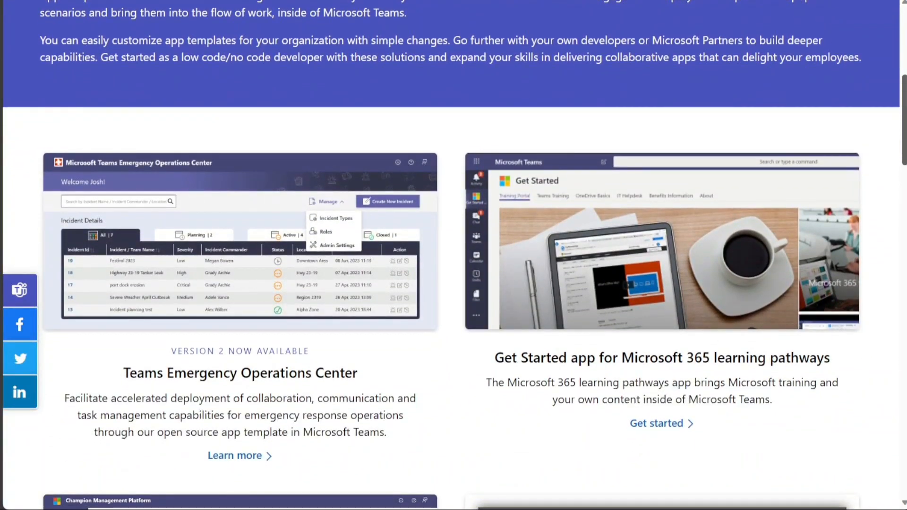
{"action": "scroll", "scroll_direction": "down", "scroll_amount": 3}
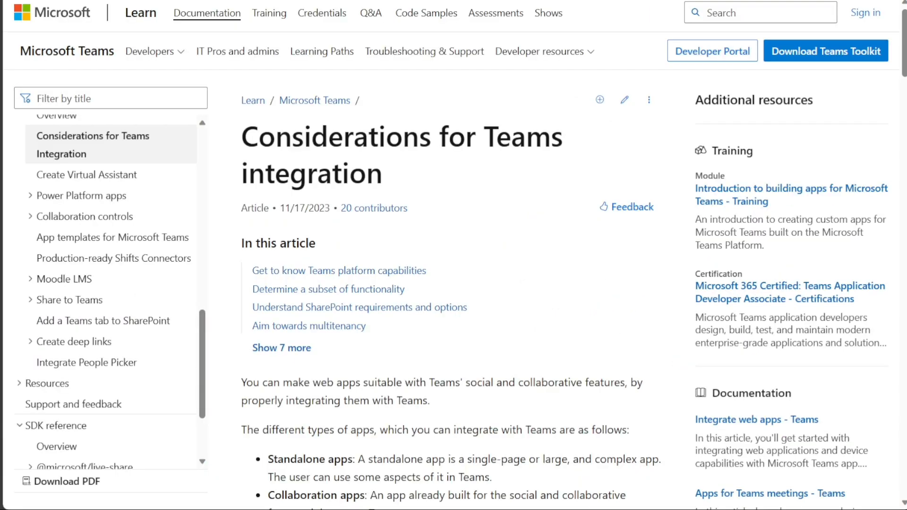
{"action": "mouse_move", "coordinate": [787, 75]}
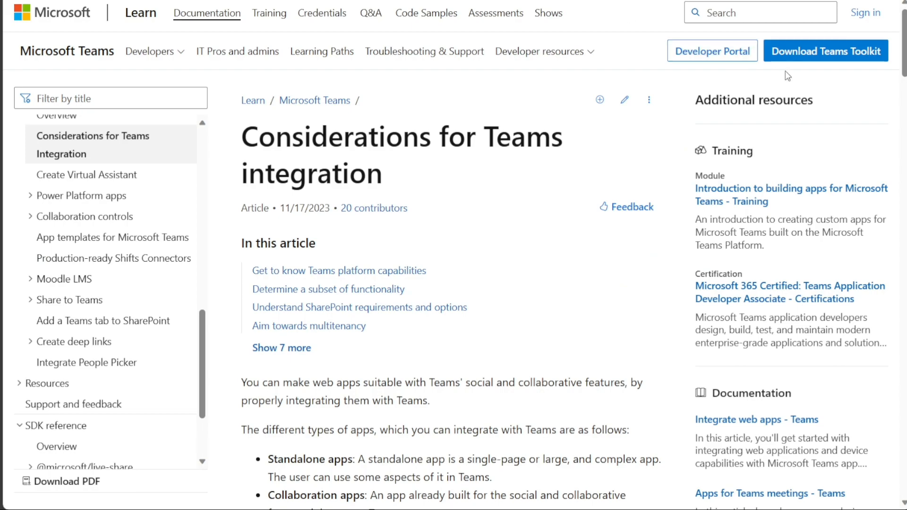
Scroll the 'Considerations for Teams integration' article down to the common app features table
{"action": "scroll", "scroll_direction": "down", "scroll_amount": 3}
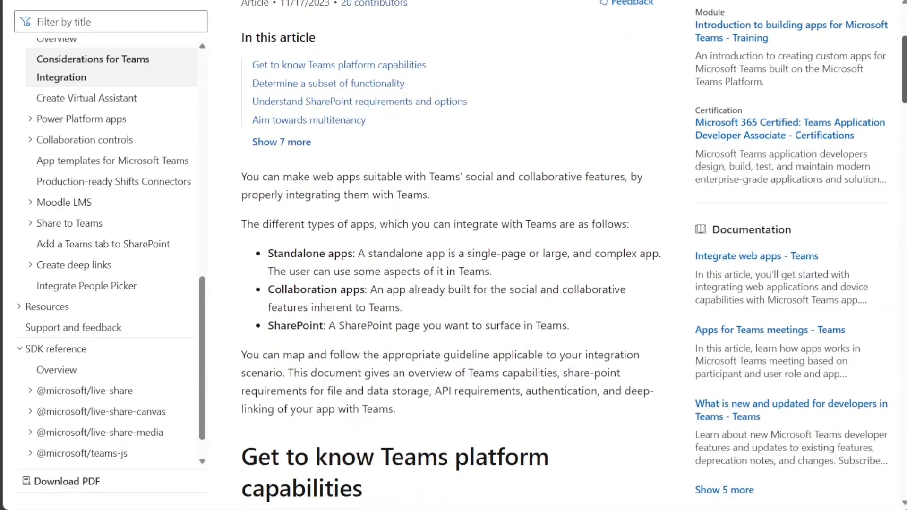
{"action": "scroll", "scroll_direction": "down", "scroll_amount": 3}
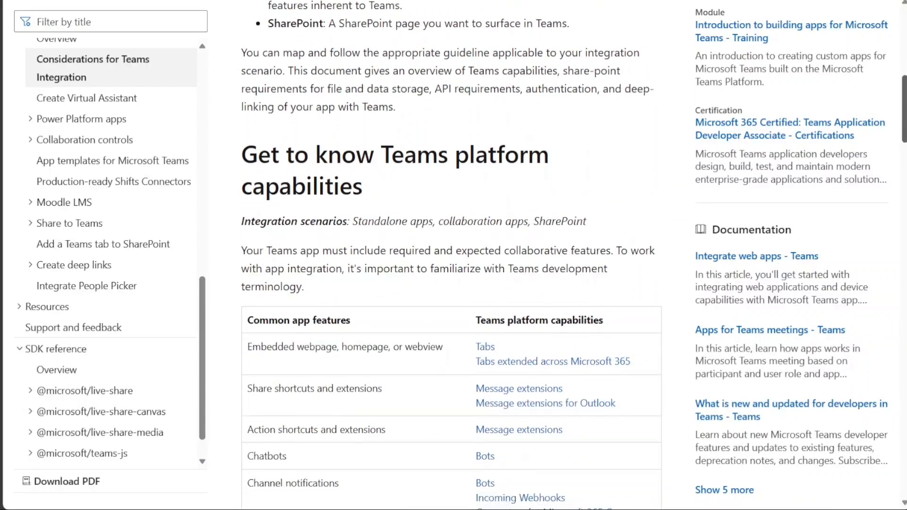
{"action": "scroll", "scroll_direction": "down", "scroll_amount": 3}
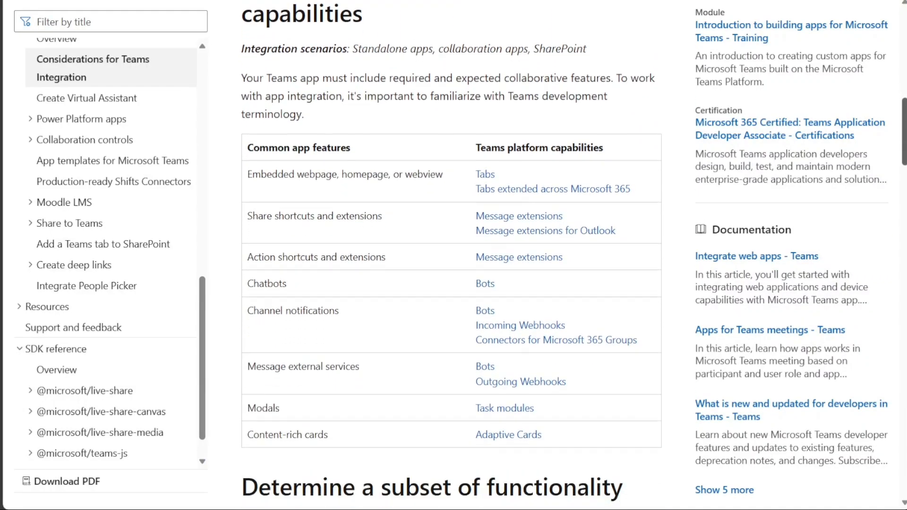
{"action": "scroll", "scroll_direction": "down", "scroll_amount": 3}
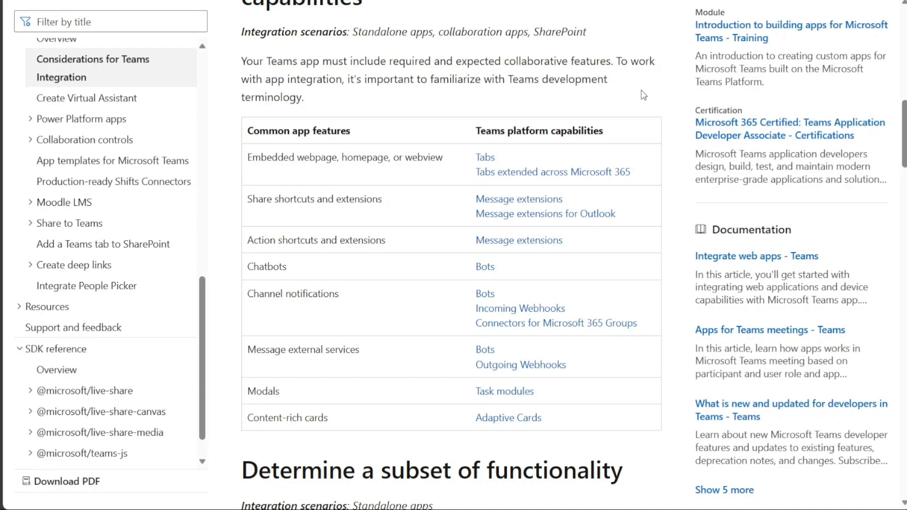
{"action": "mouse_move", "coordinate": [642, 67]}
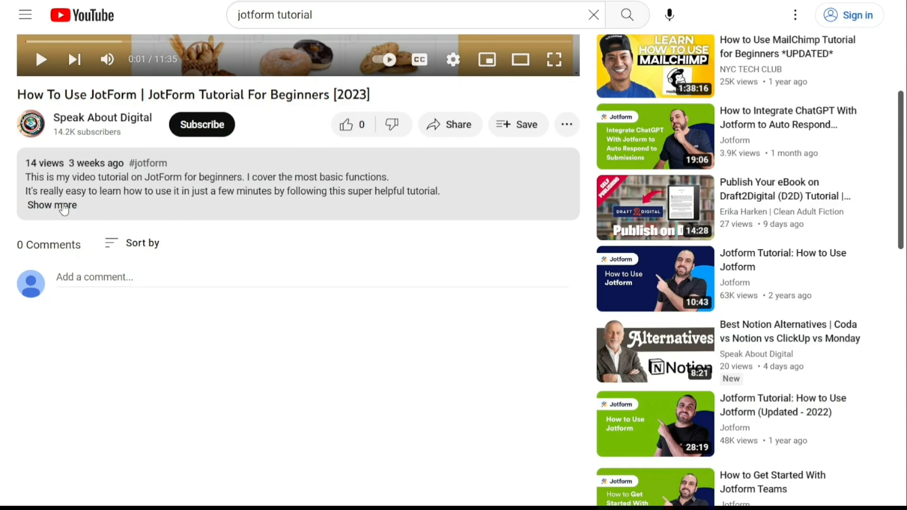
Expand the 'How To Use JotForm' video description to reveal the sign-up link
{"action": "left_click", "coordinate": [52, 204]}
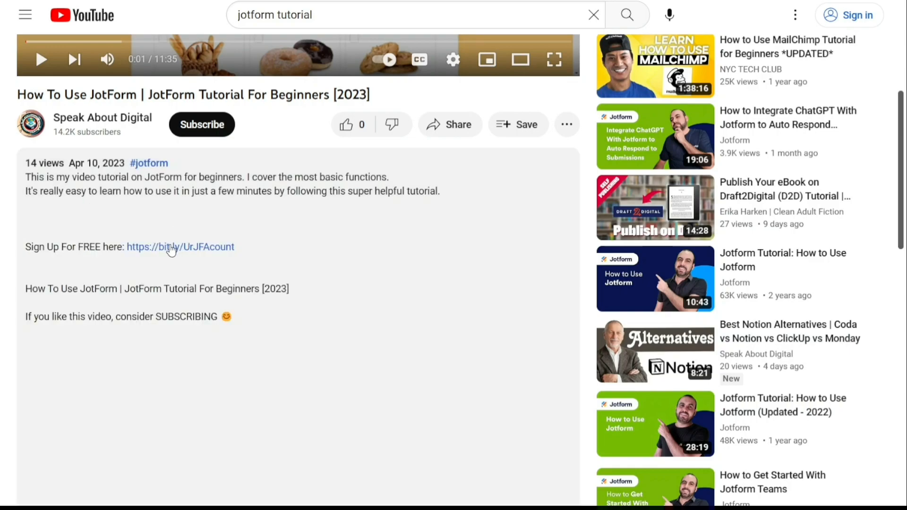